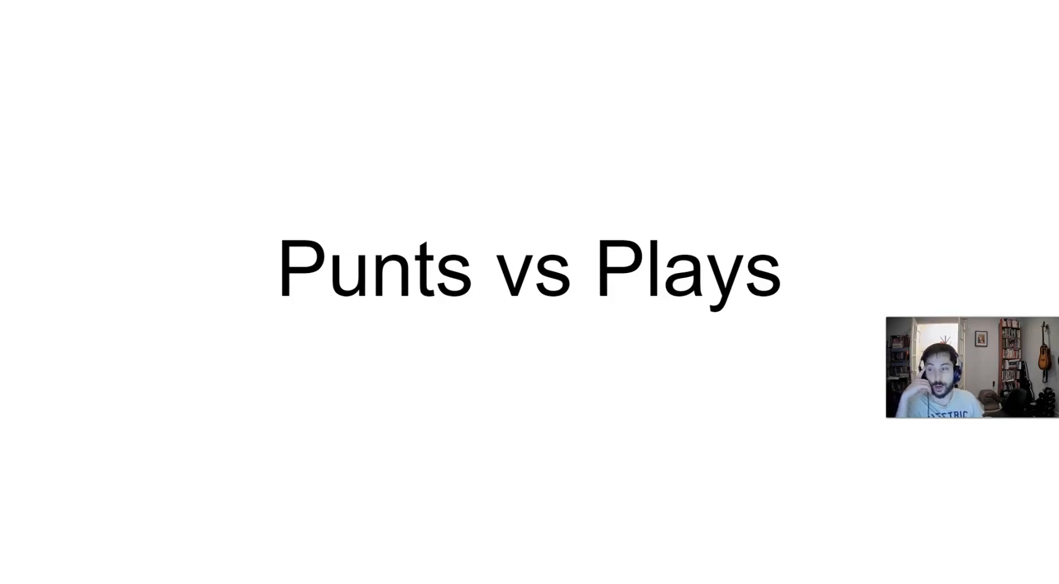
{"action": "mouse_move", "coordinate": [222, 140]}
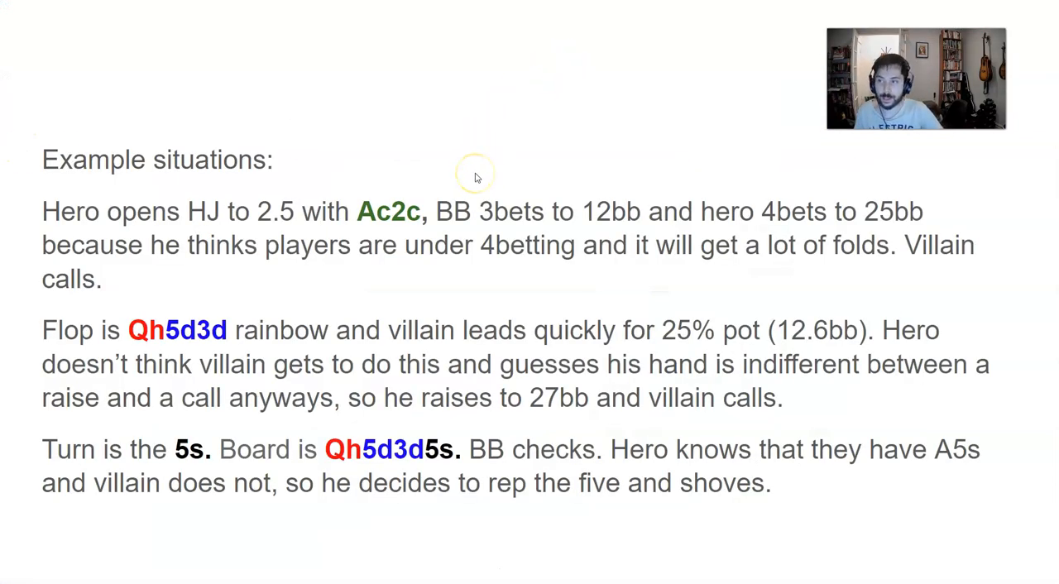
Step: Exit the slideshow and view the Qh5d3d flop solution in GTO Wizard
{"action": "left_click", "coordinate": [629, 6]}
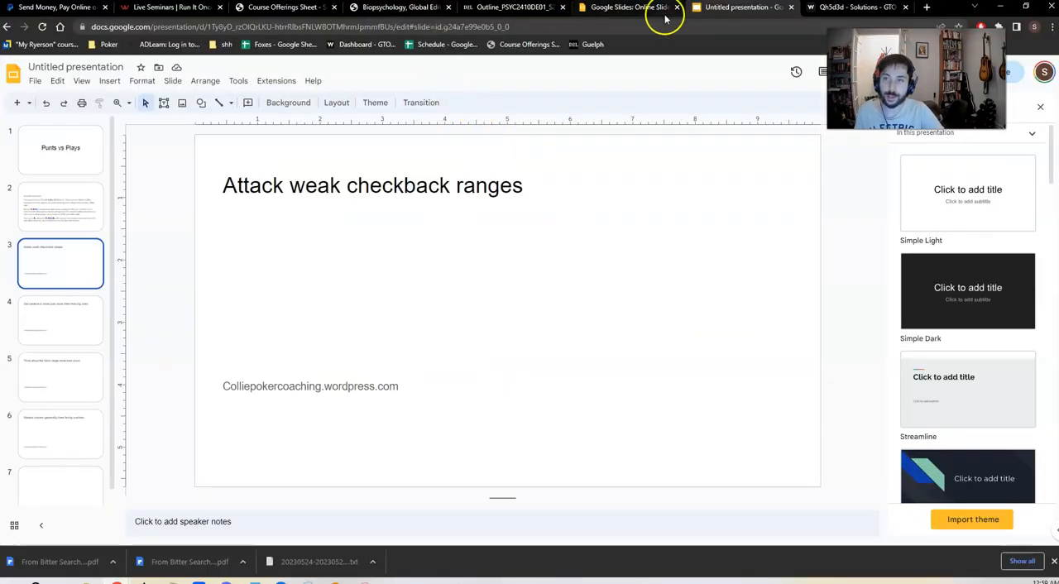
{"action": "left_click", "coordinate": [857, 8]}
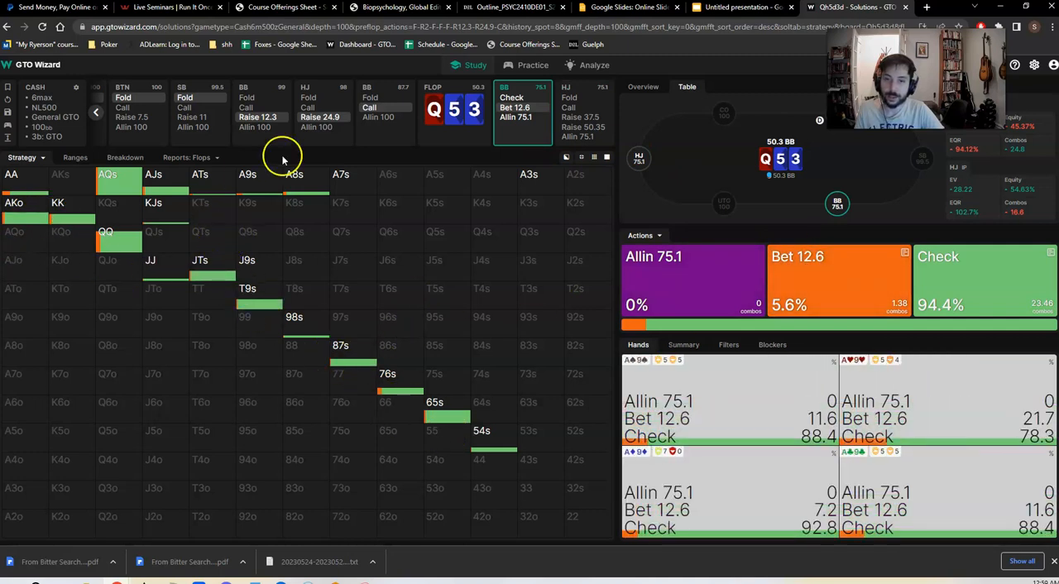
{"action": "mouse_move", "coordinate": [293, 175]}
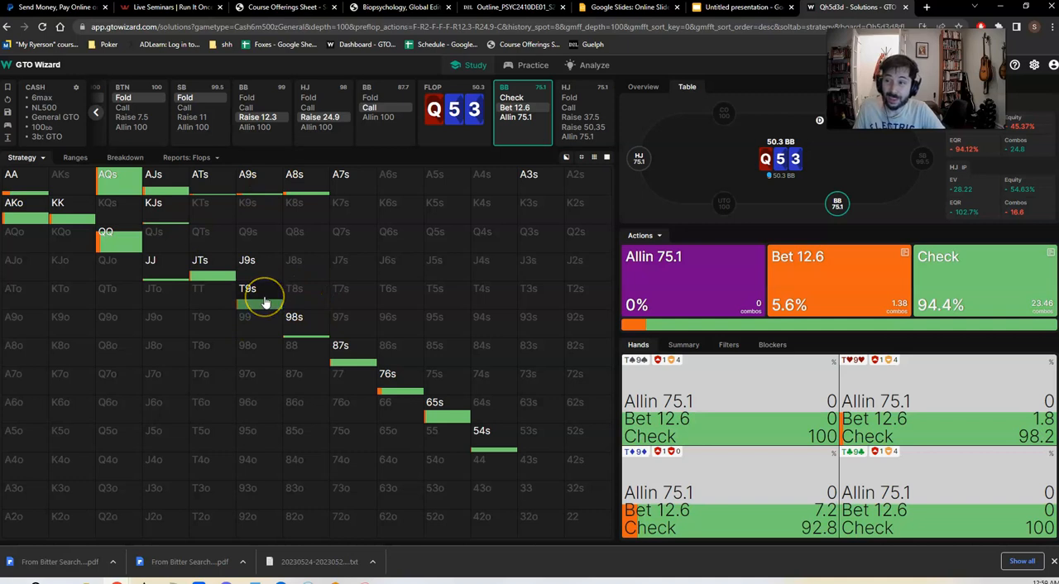
{"action": "mouse_move", "coordinate": [234, 290]}
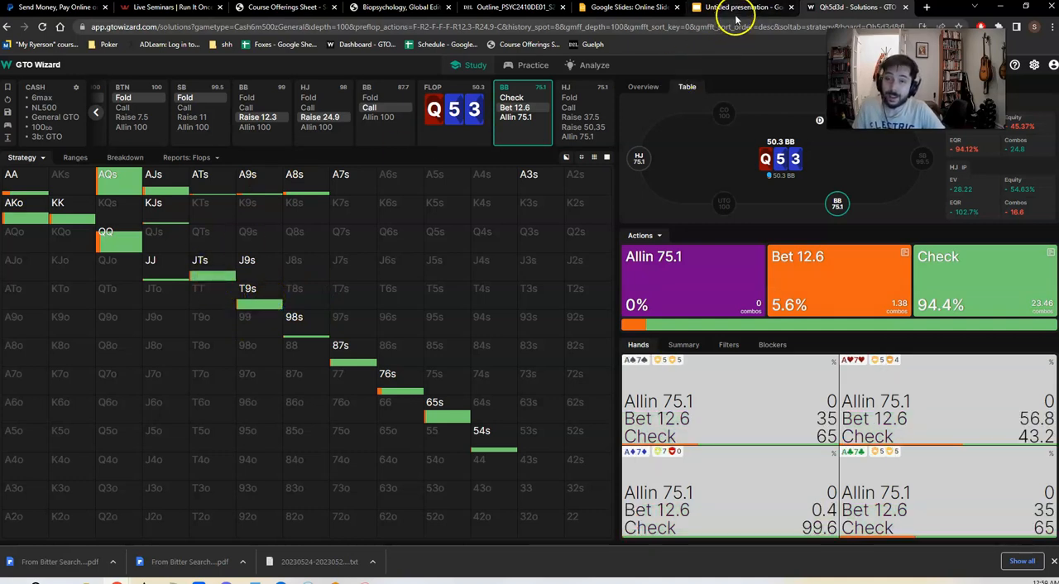
{"action": "mouse_move", "coordinate": [737, 12]}
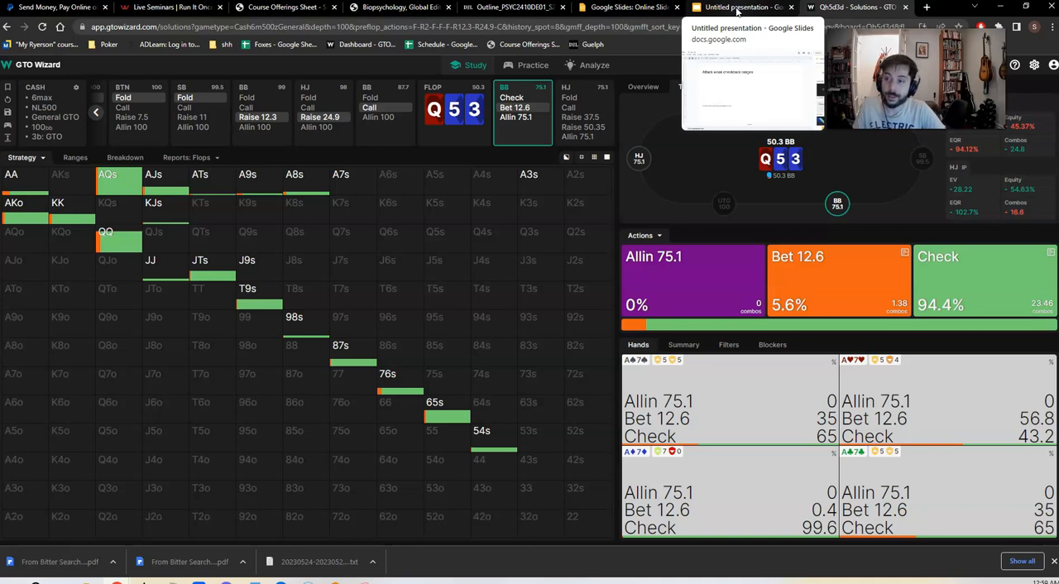
Step: Return to the Google Slides lesson on the Example situations slide
{"action": "left_click", "coordinate": [736, 8]}
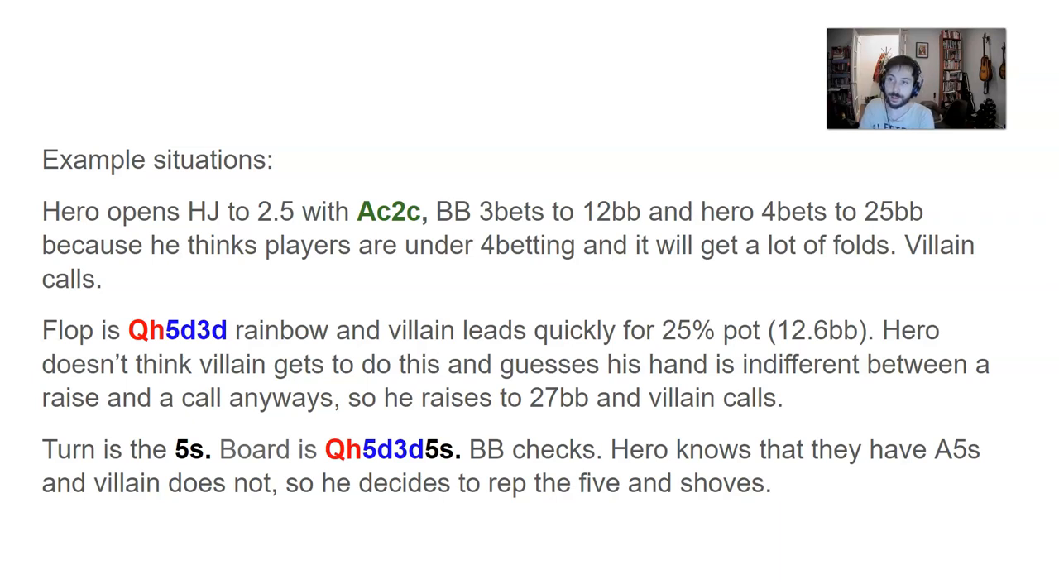
{"action": "mouse_move", "coordinate": [345, 129]}
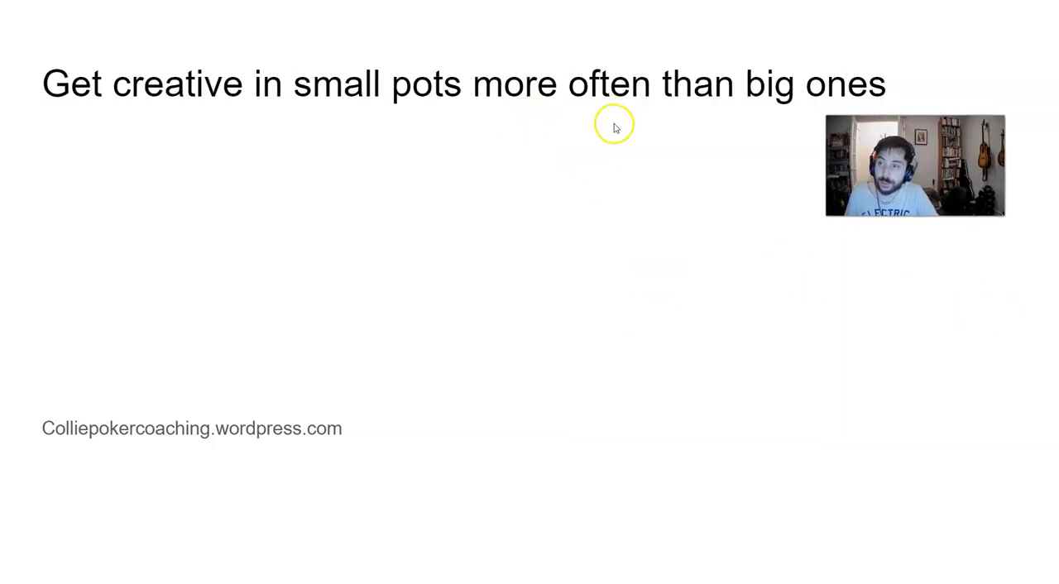
{"action": "mouse_move", "coordinate": [619, 128]}
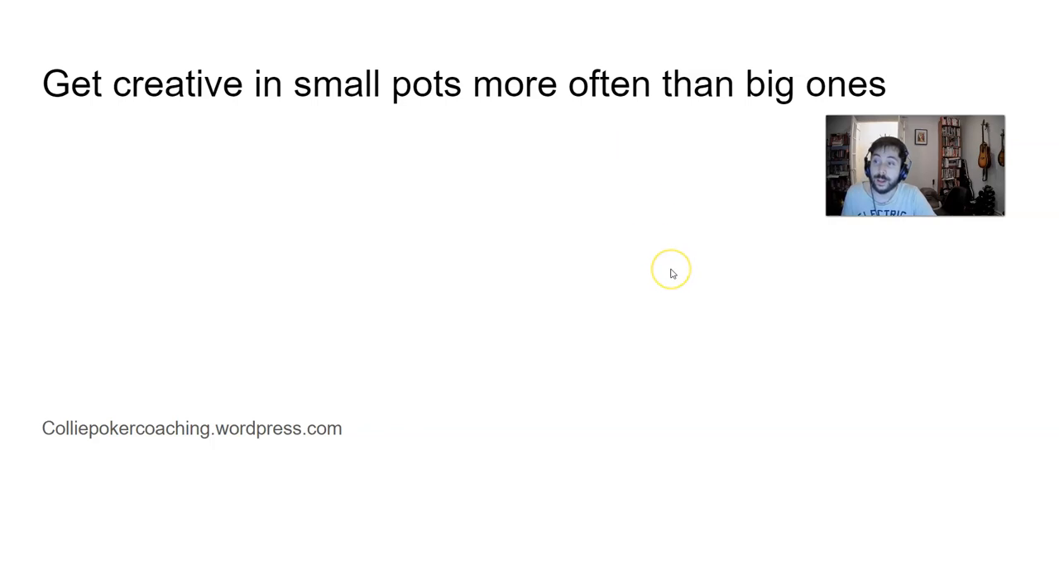
{"action": "mouse_move", "coordinate": [672, 273]}
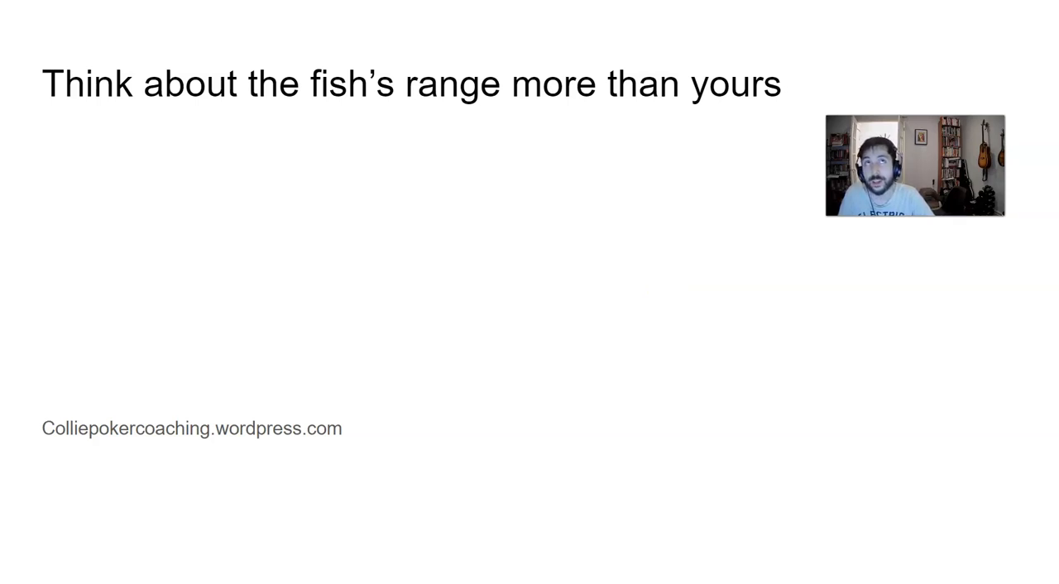
{"action": "mouse_move", "coordinate": [669, 303]}
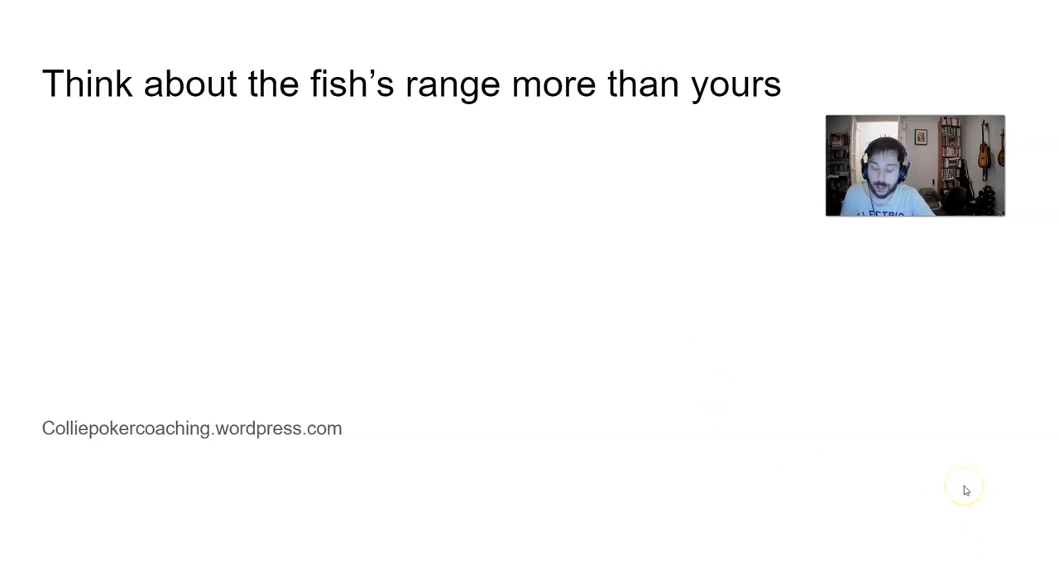
{"action": "left_click", "coordinate": [963, 486]}
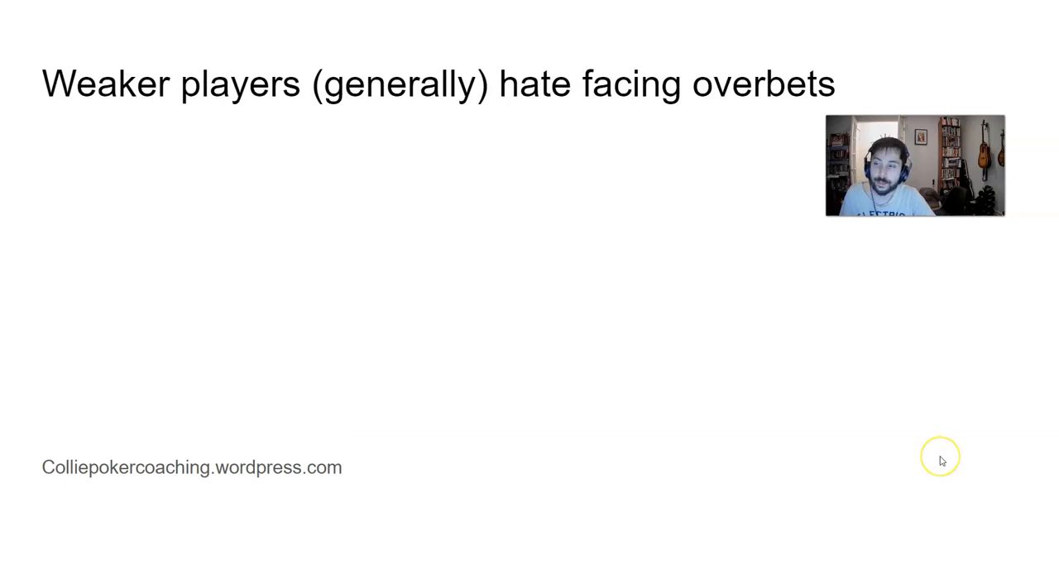
{"action": "mouse_move", "coordinate": [941, 461]}
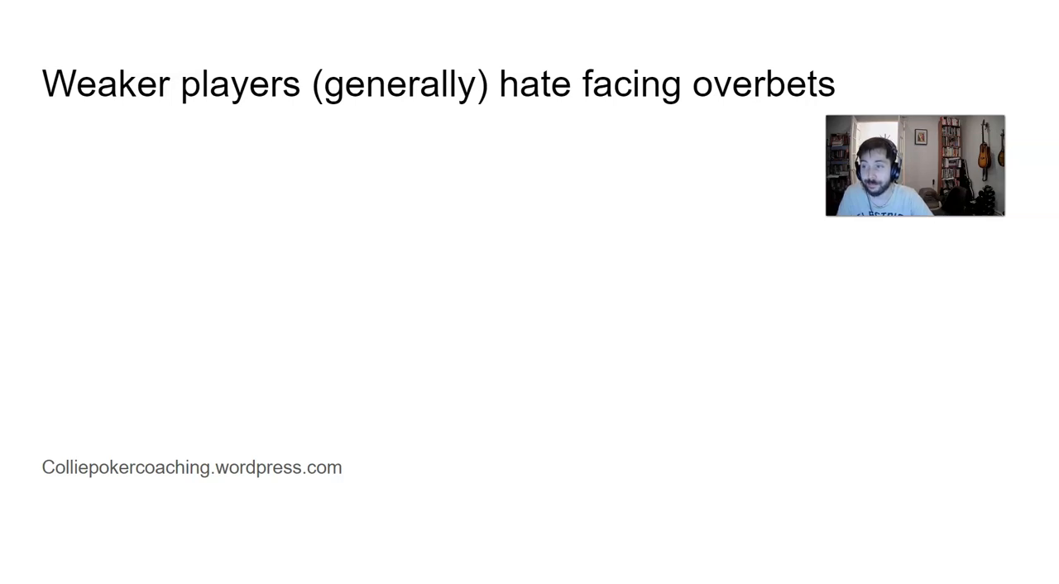
{"action": "mouse_move", "coordinate": [946, 460]}
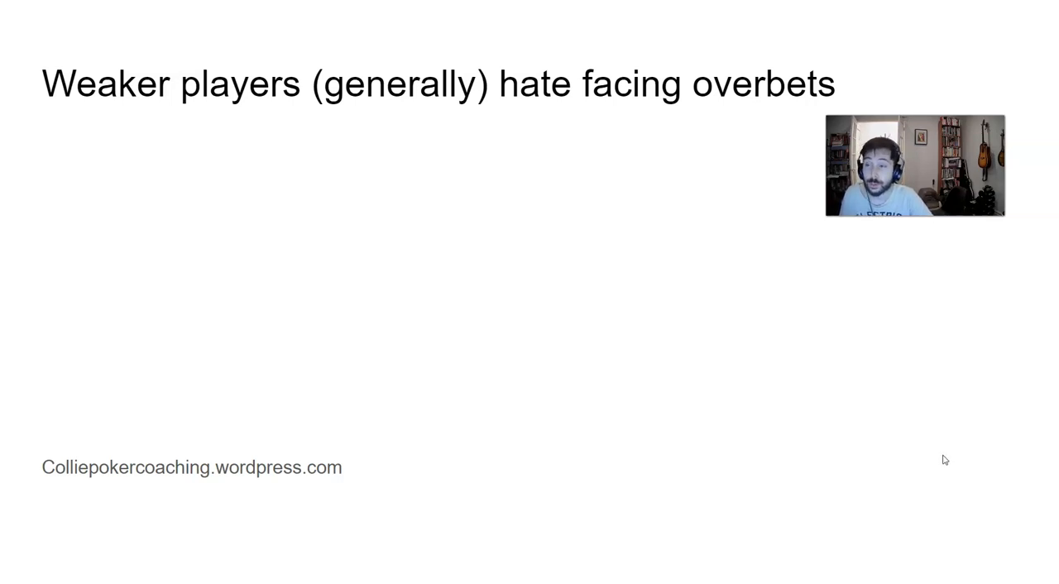
Step: Advance past the 'Weaker players hate facing overbets' tip to the blank slide
{"action": "left_click", "coordinate": [236, 465]}
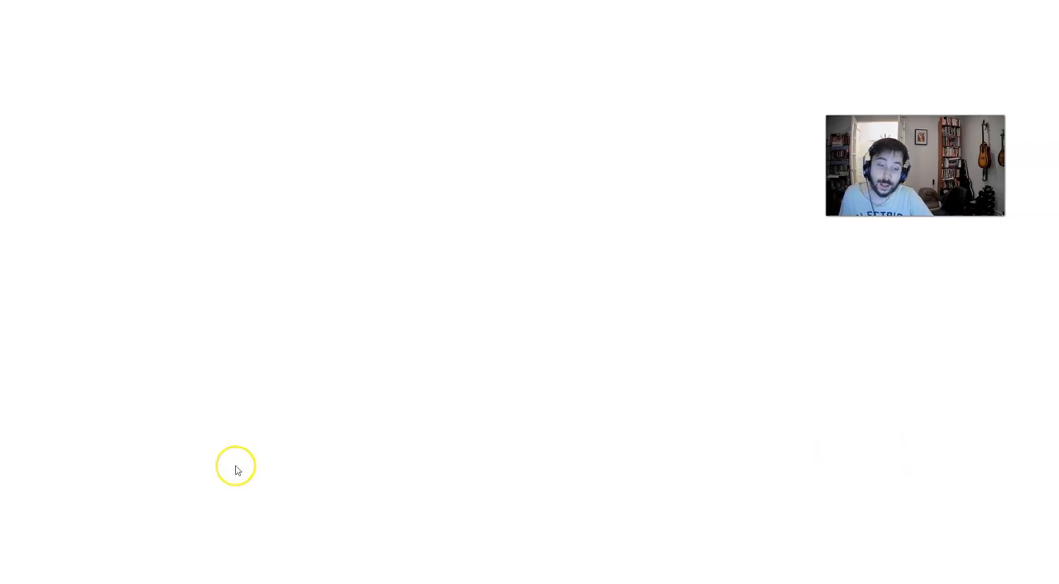